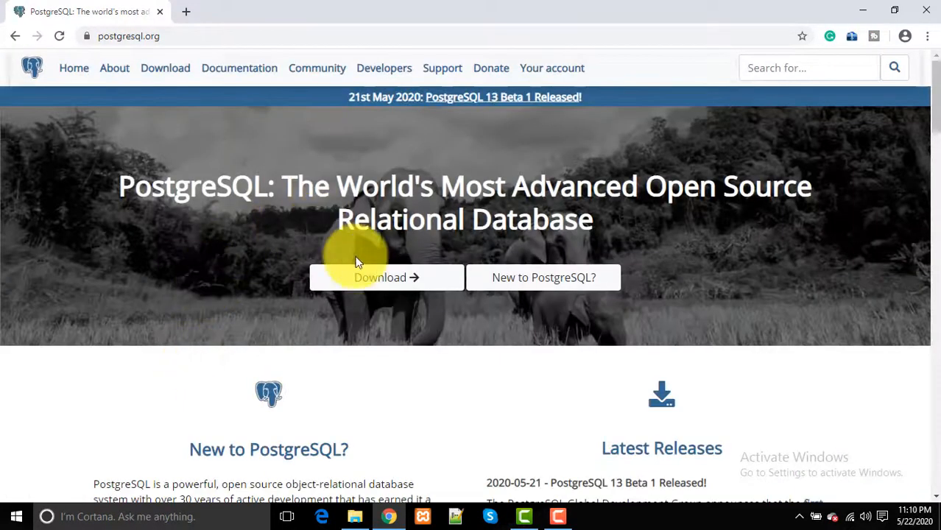
Reach the Windows installers page and review the platform support table of PostgreSQL versions
left_click(380, 276)
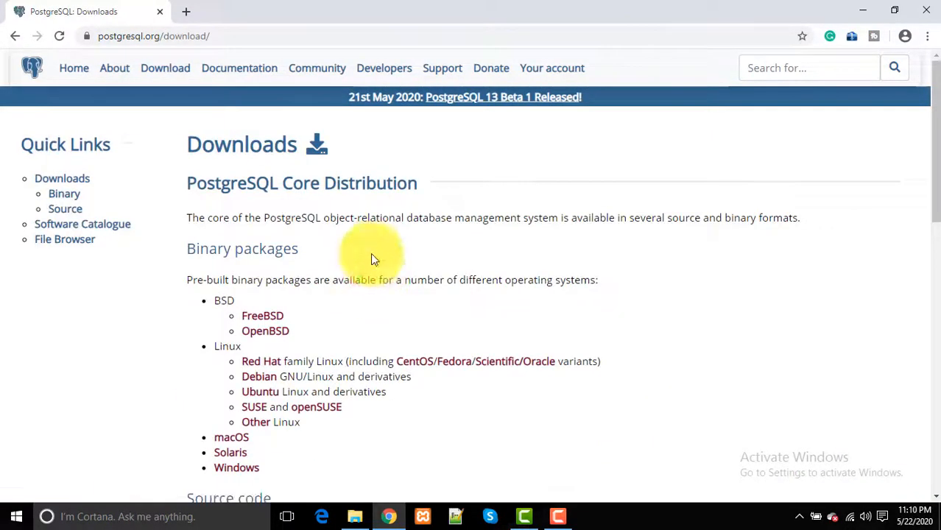
mouse_move(346, 277)
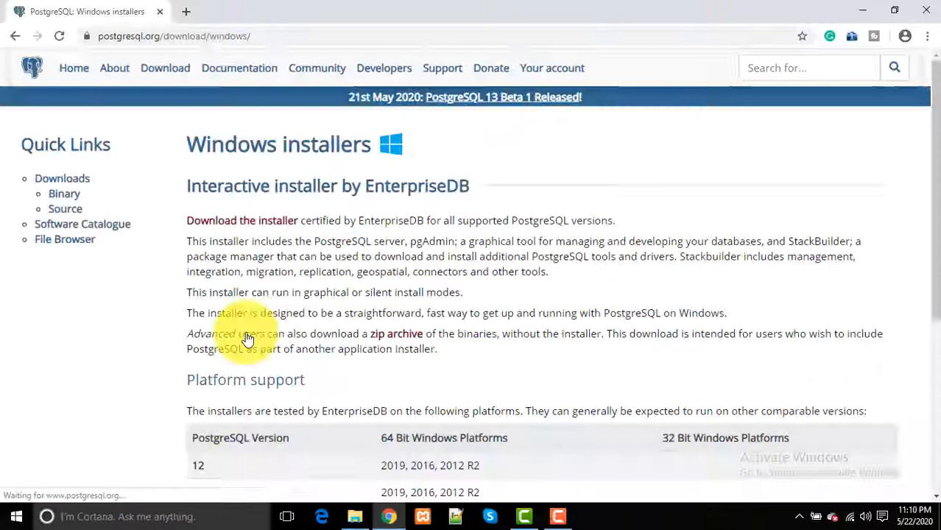
scroll("down", 3)
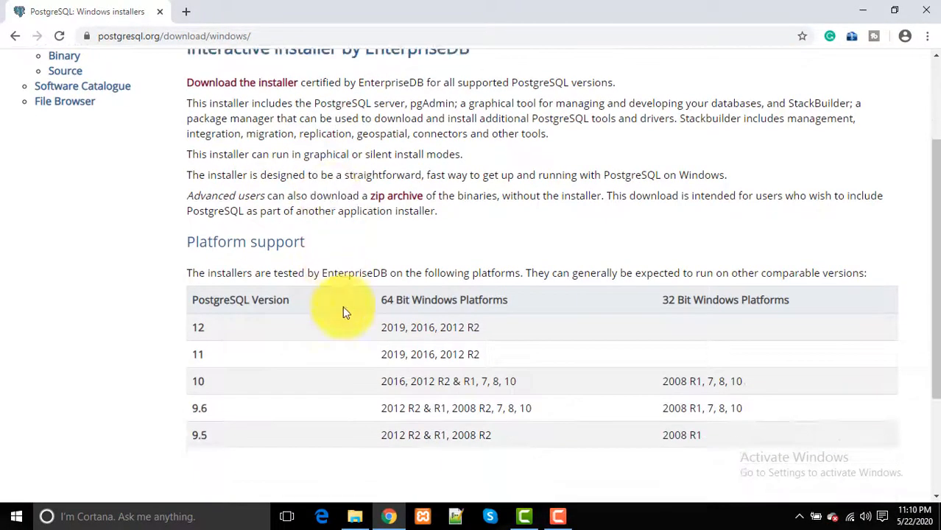
scroll("down", 3)
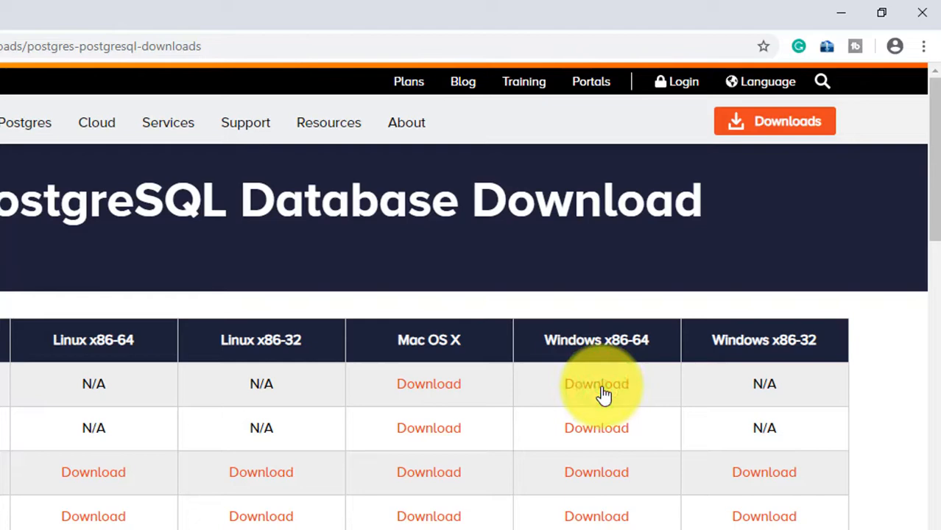
Download the PostgreSQL 12.3 Windows x86-64 installer via XDM and show its 193 MB file in the folder
left_click(597, 383)
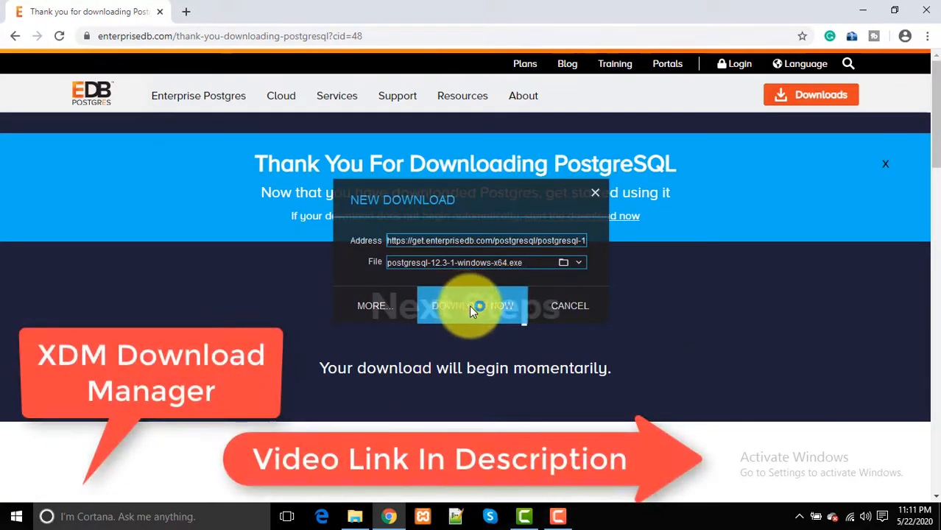
left_click(470, 304)
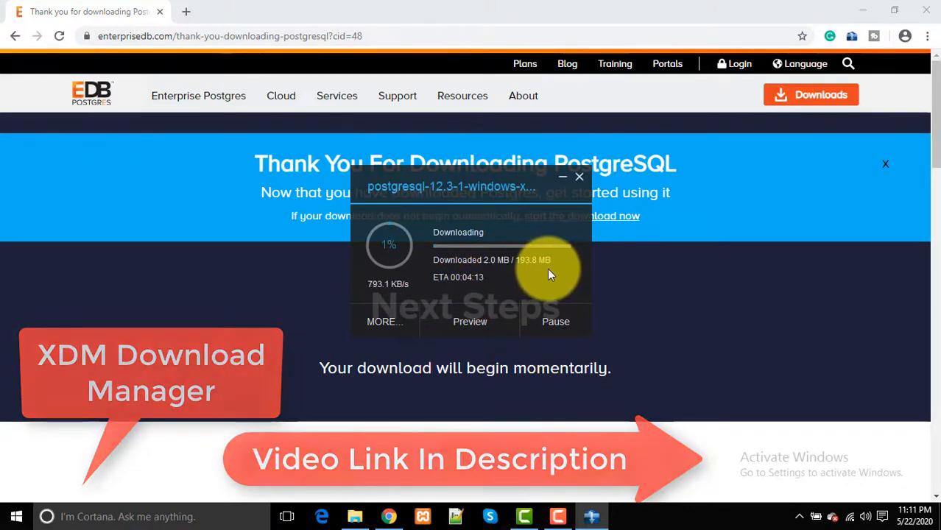
left_click(185, 12)
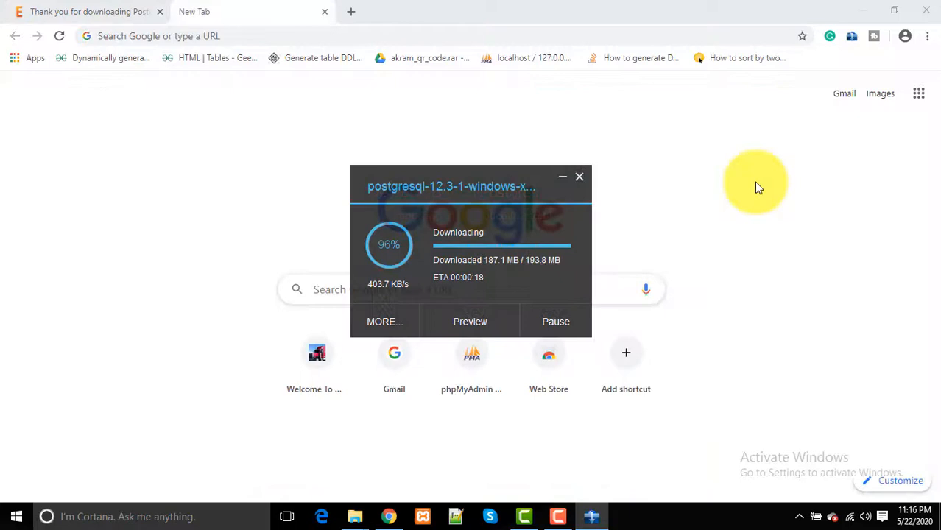
mouse_move(518, 233)
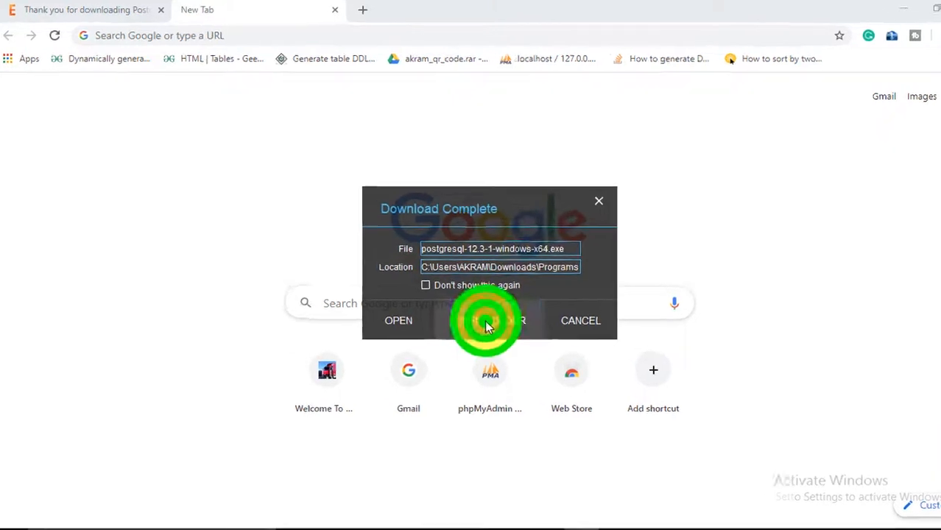
left_click(489, 321)
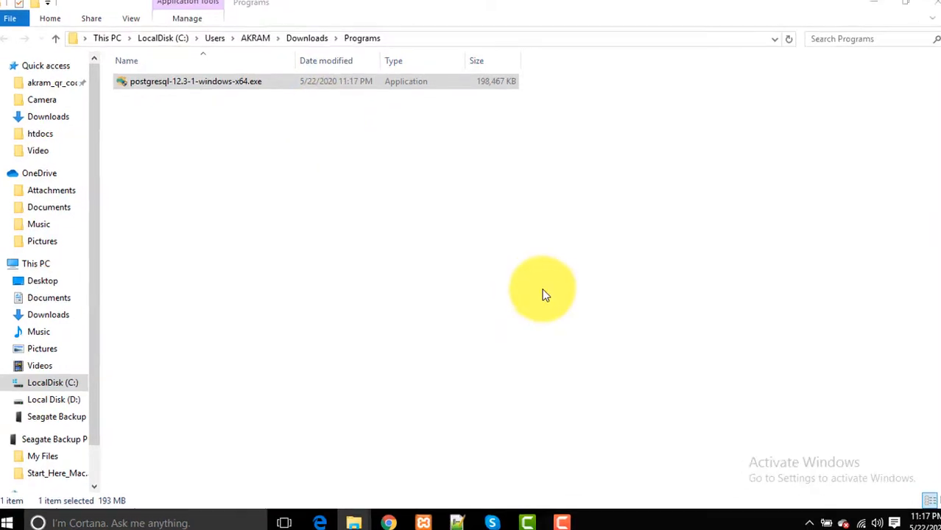
Launch the installer and accept the default install folder, all components and default data directory
double_click(195, 81)
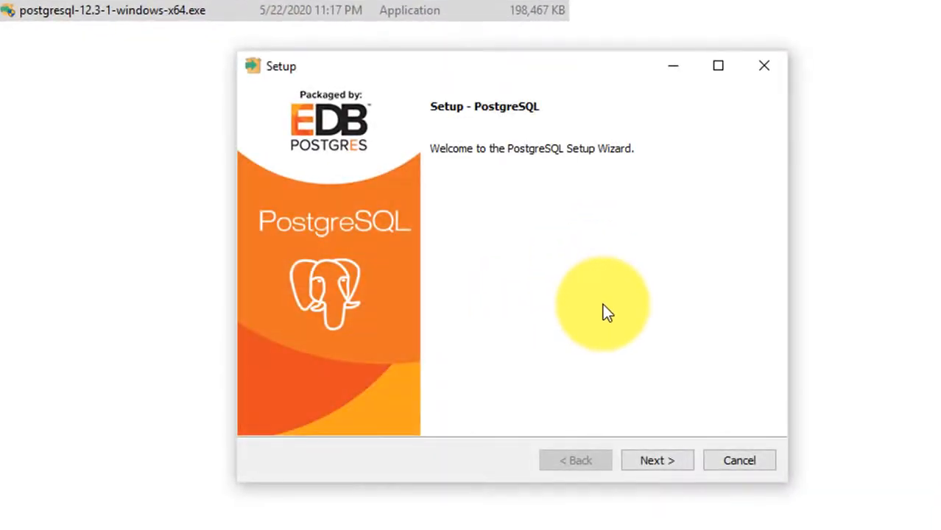
left_click(657, 459)
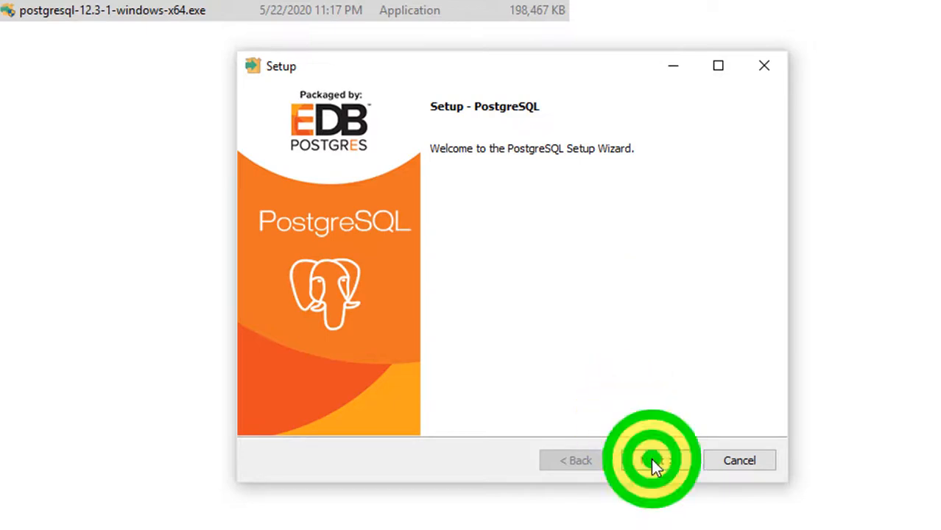
left_click(655, 459)
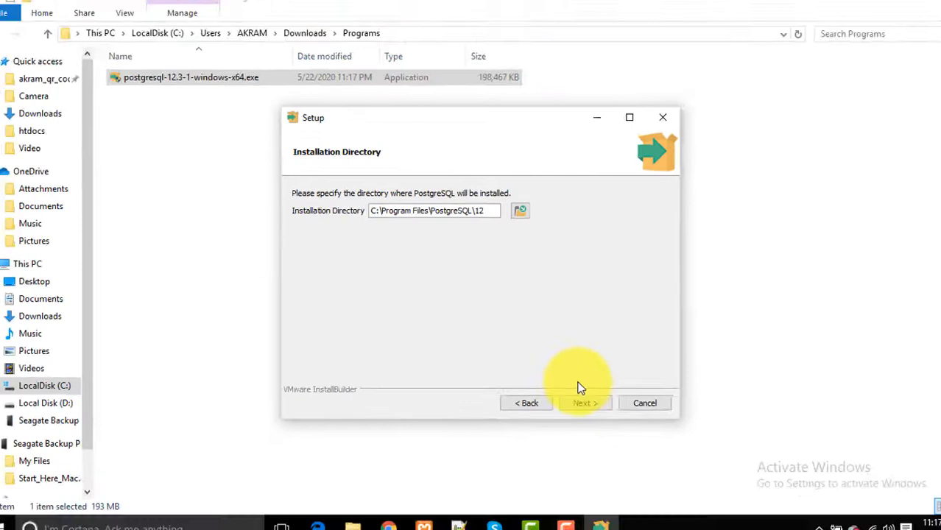
left_click(585, 404)
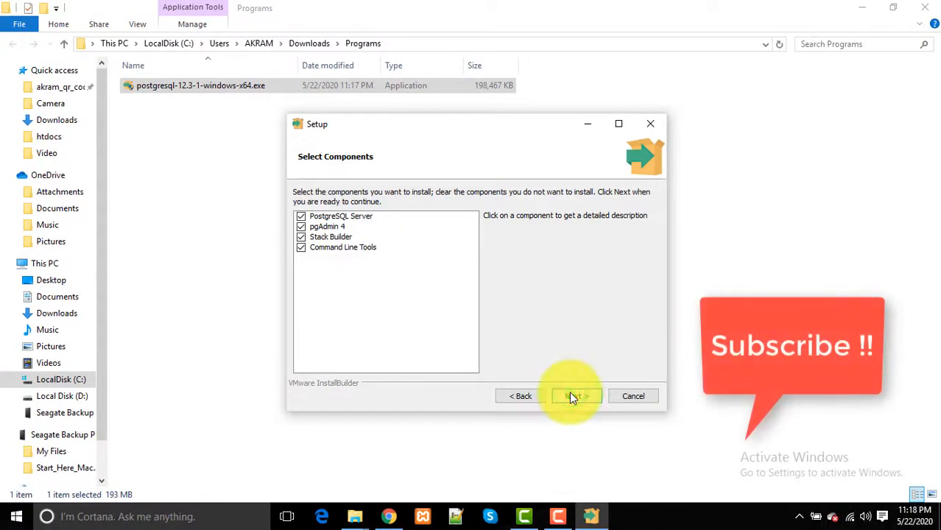
left_click(575, 397)
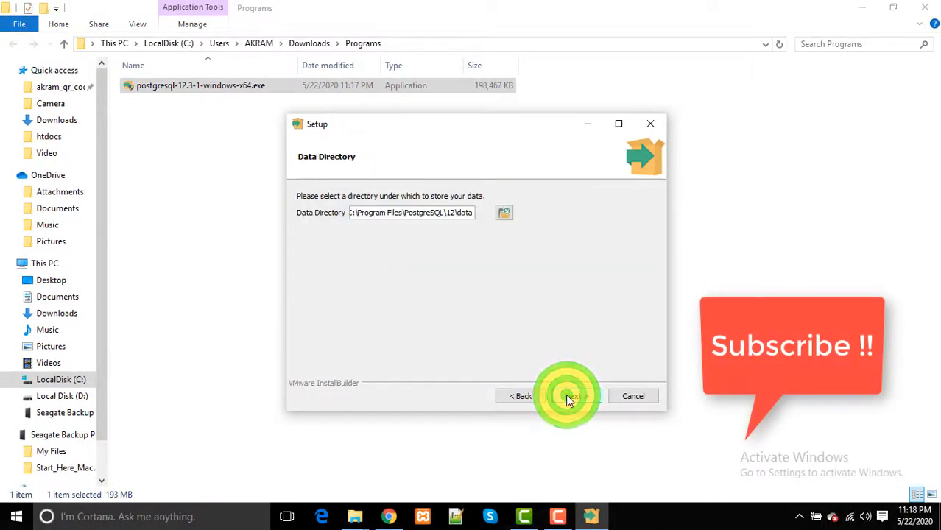
left_click(566, 396)
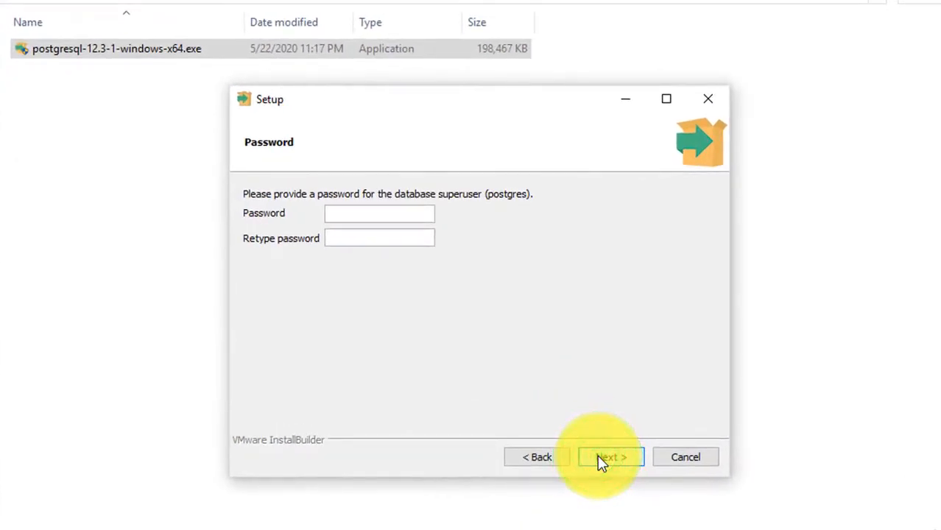
Enter and confirm the superuser password, keep port 5432 and the default locale
type("****")
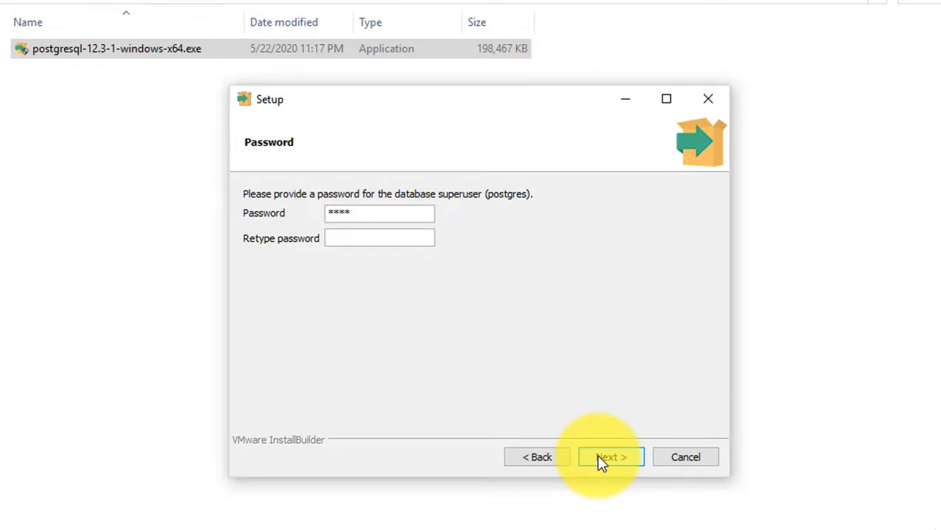
type("****")
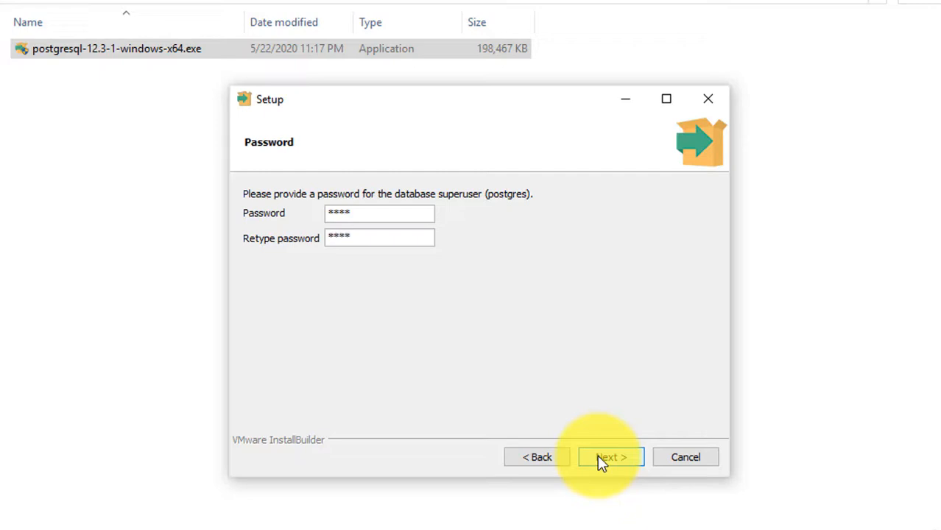
left_click(609, 456)
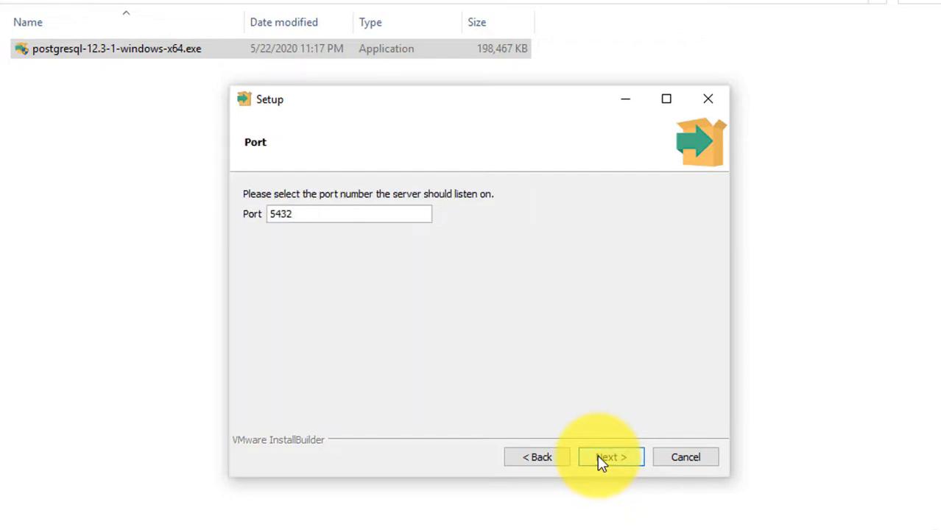
left_click(349, 213)
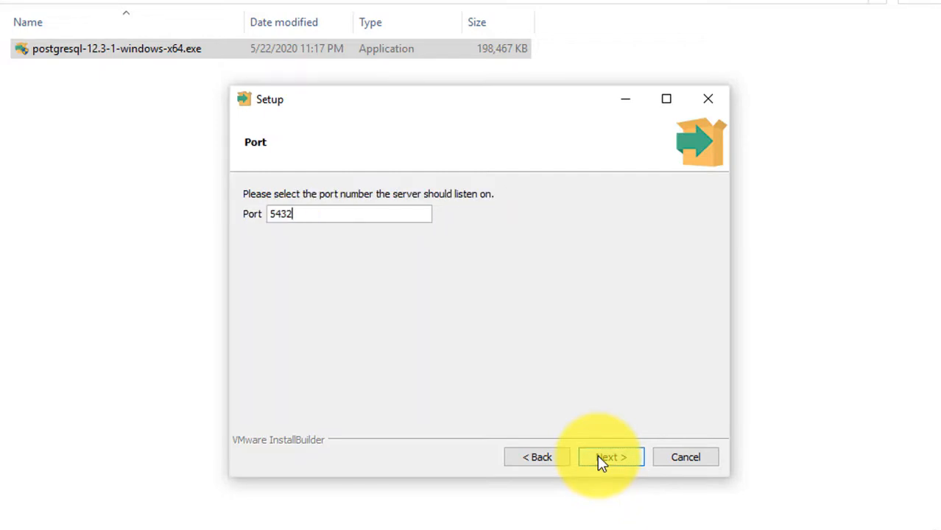
left_click(609, 456)
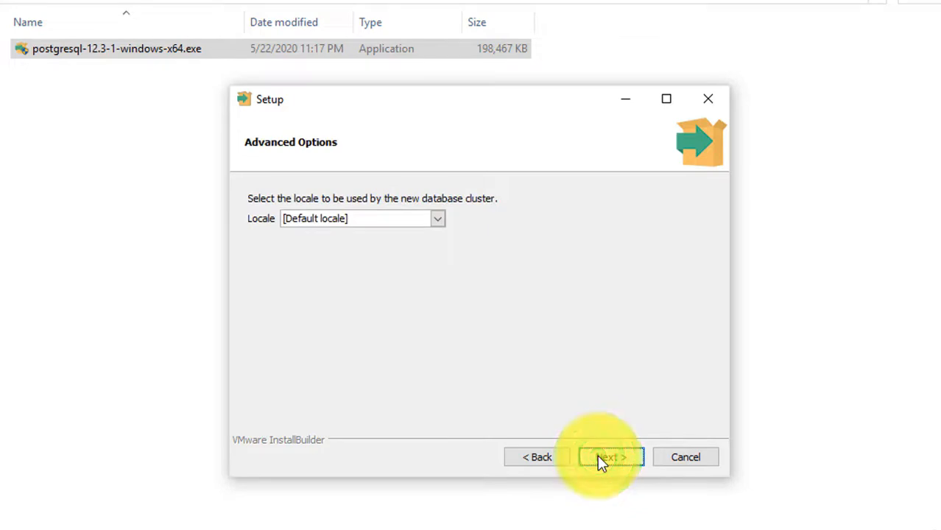
left_click(606, 456)
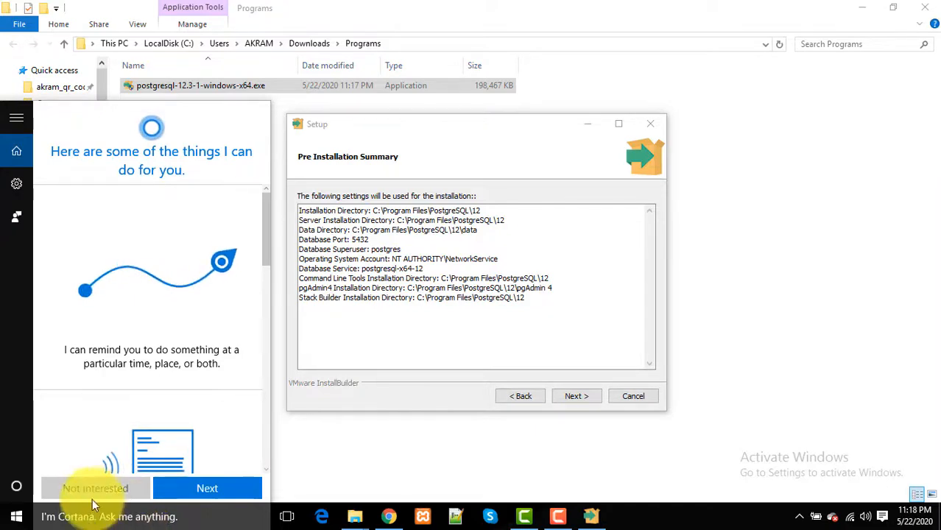
Capture the pre-installation summary with Snipping Tool, save it as 'pos' on the Desktop, and close the tool
type("snip")
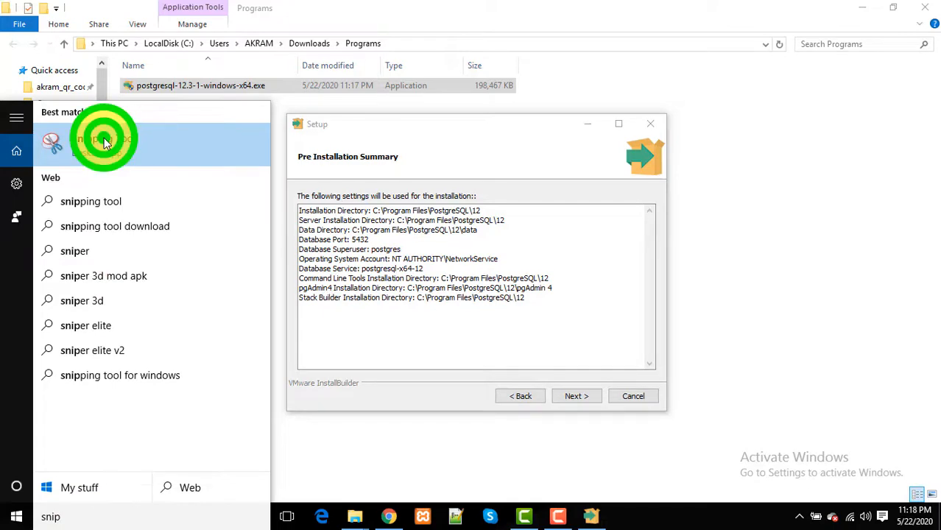
left_click(103, 140)
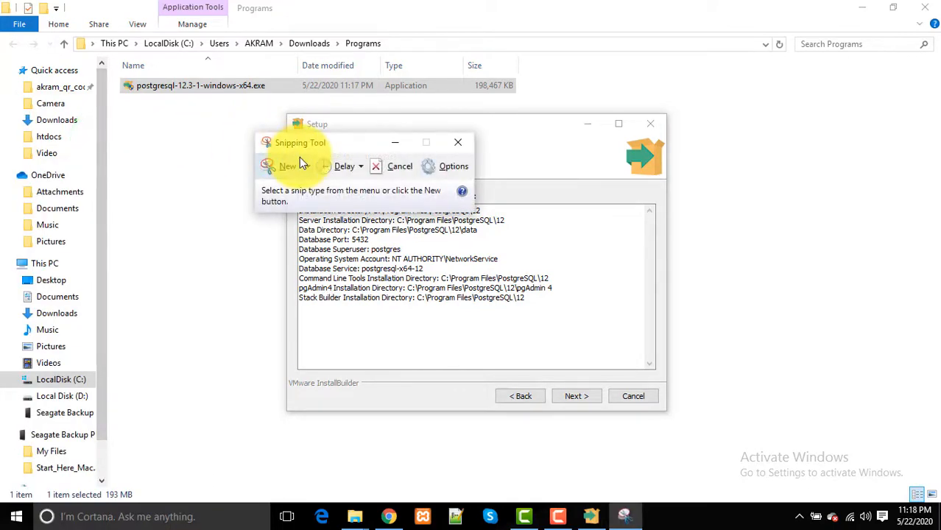
left_click(287, 165)
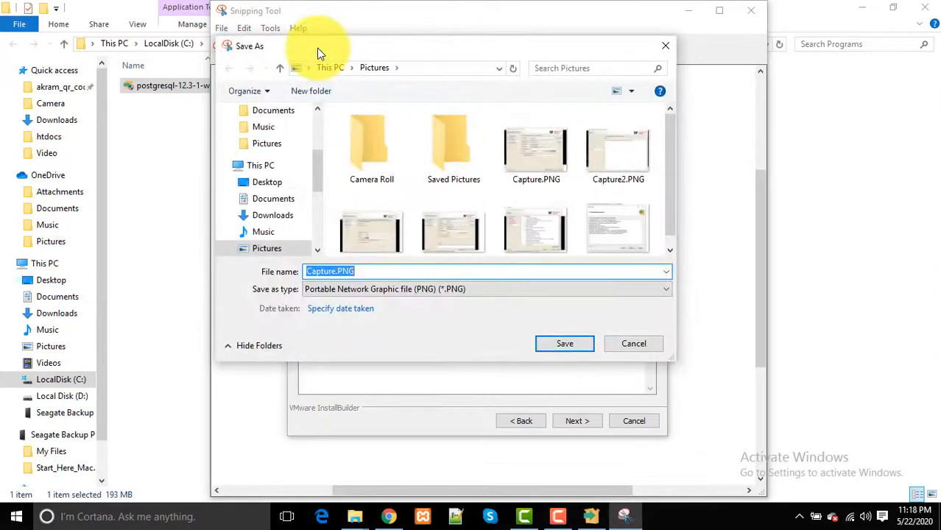
left_click(266, 183)
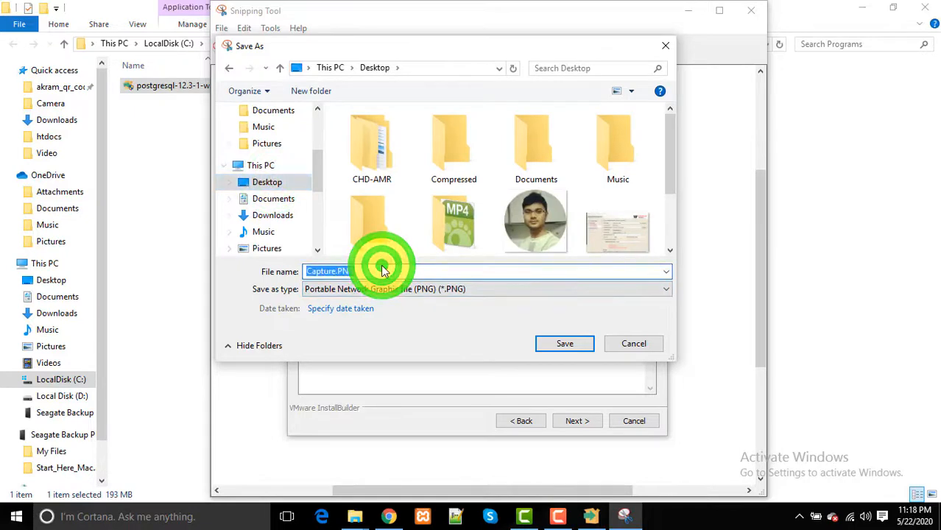
type("pos")
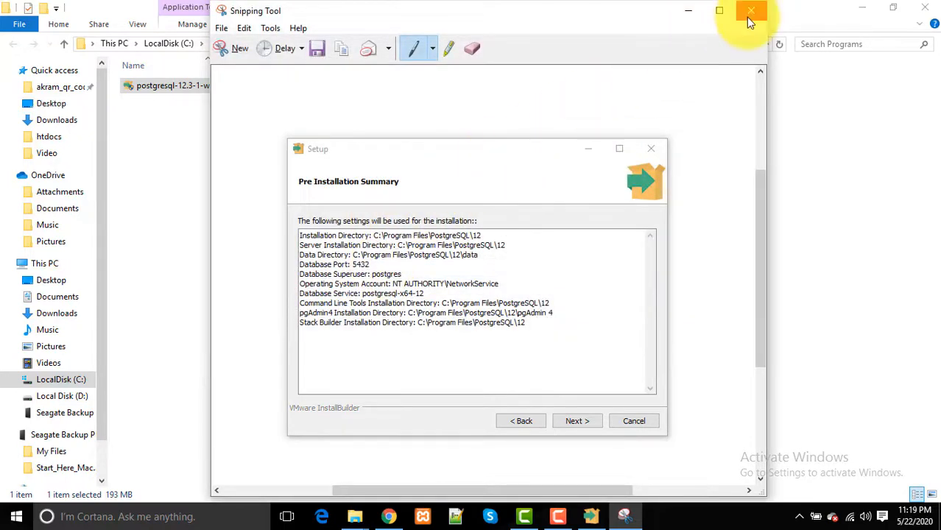
left_click(751, 10)
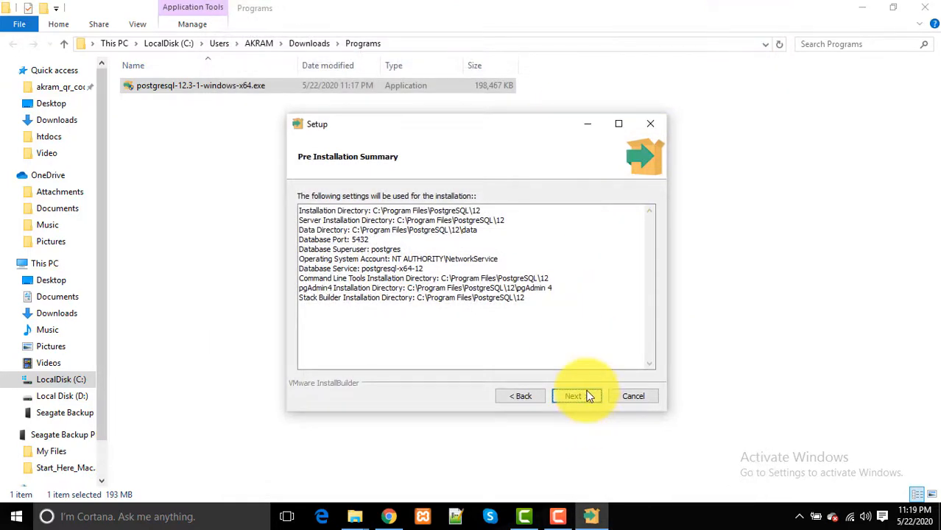
Accept the summary, install PostgreSQL, and finish setup with Stack Builder unchecked
left_click(572, 396)
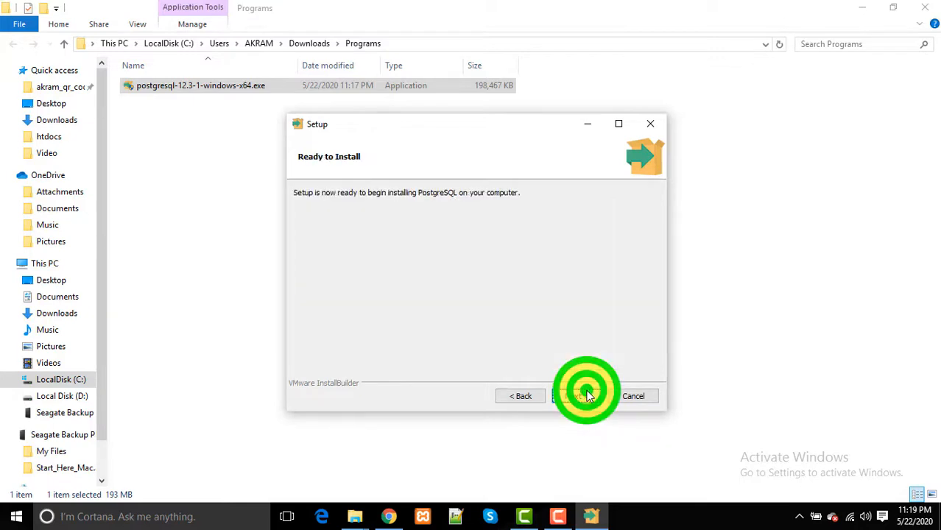
left_click(567, 396)
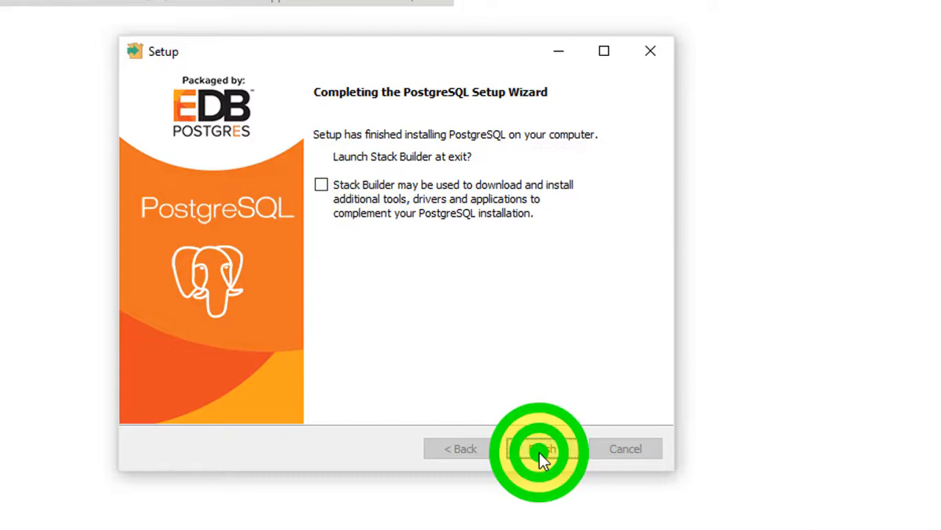
left_click(538, 449)
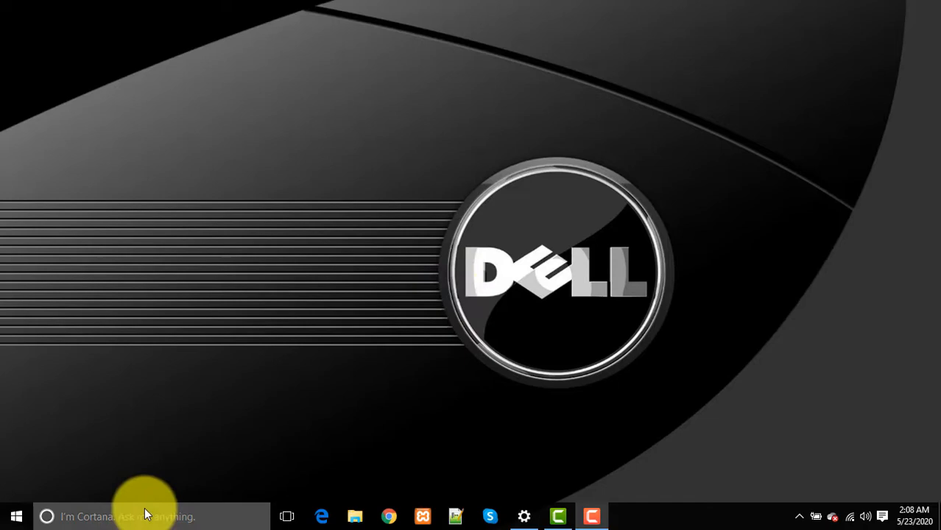
Search Windows for 'pg' and launch the pgAdmin 4 desktop app
left_click(147, 516)
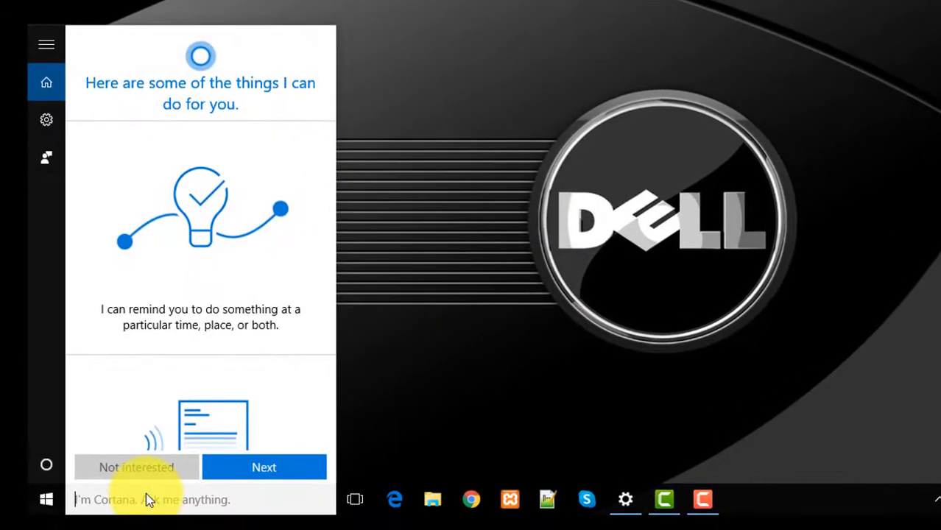
type("pg")
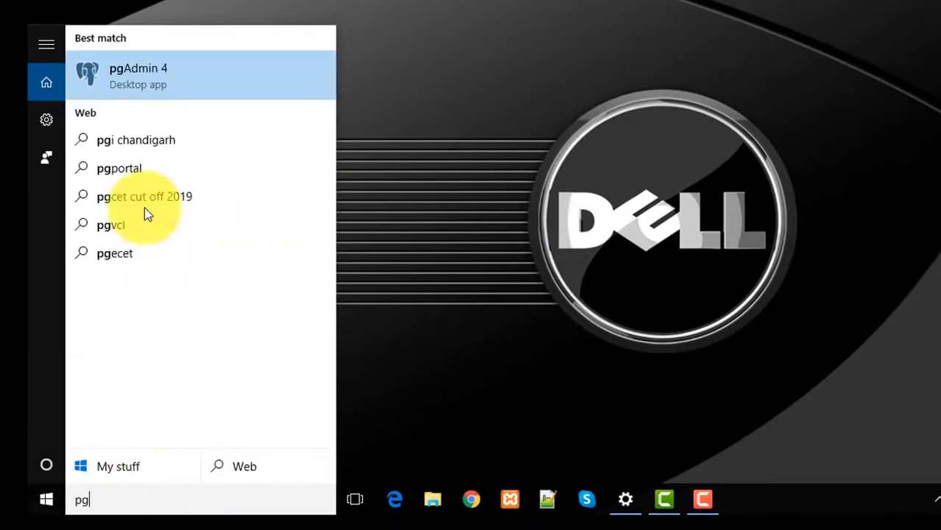
left_click(138, 77)
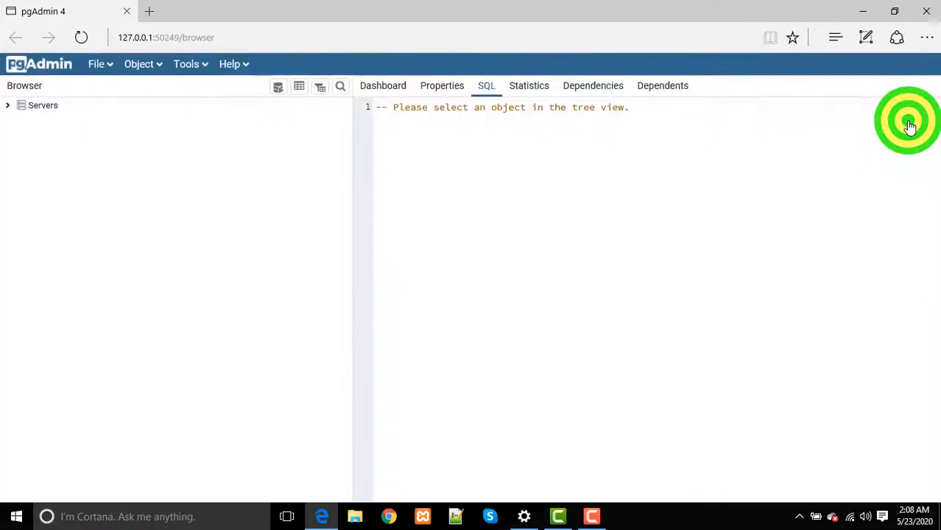
Expand Servers > PostgreSQL 12 > postgres > public and bring up the Tables node's actions
left_click(43, 106)
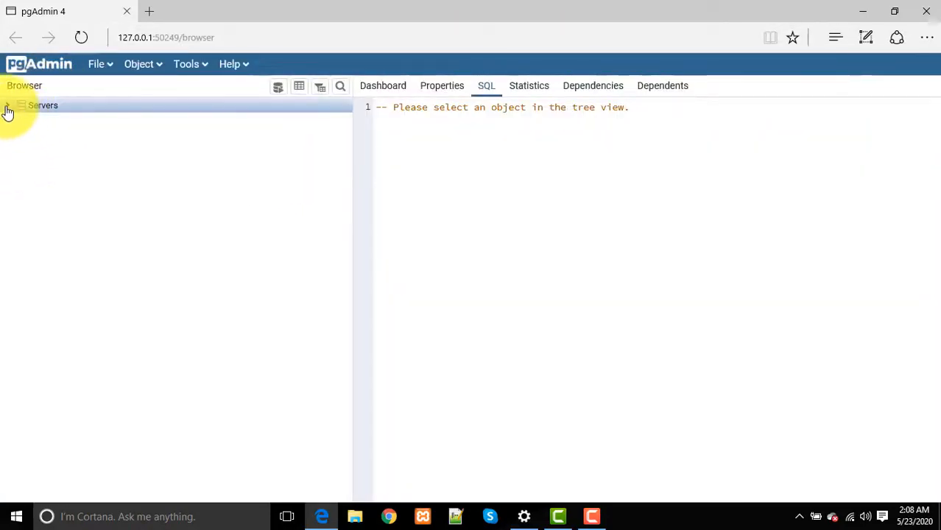
left_click(7, 106)
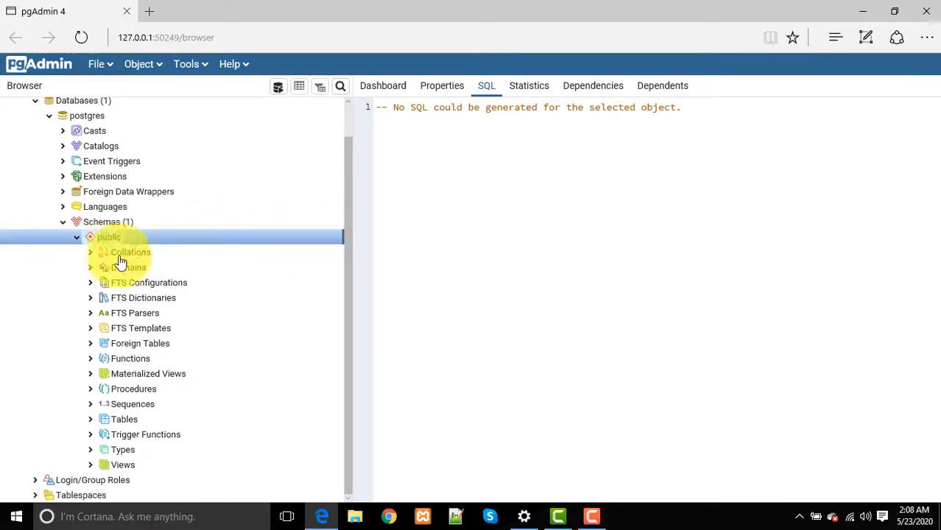
left_click(124, 418)
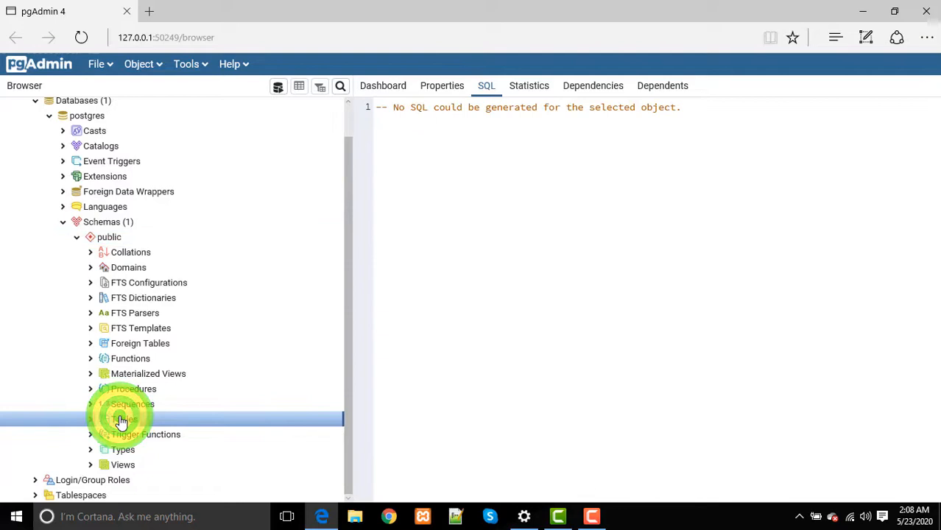
right_click(124, 418)
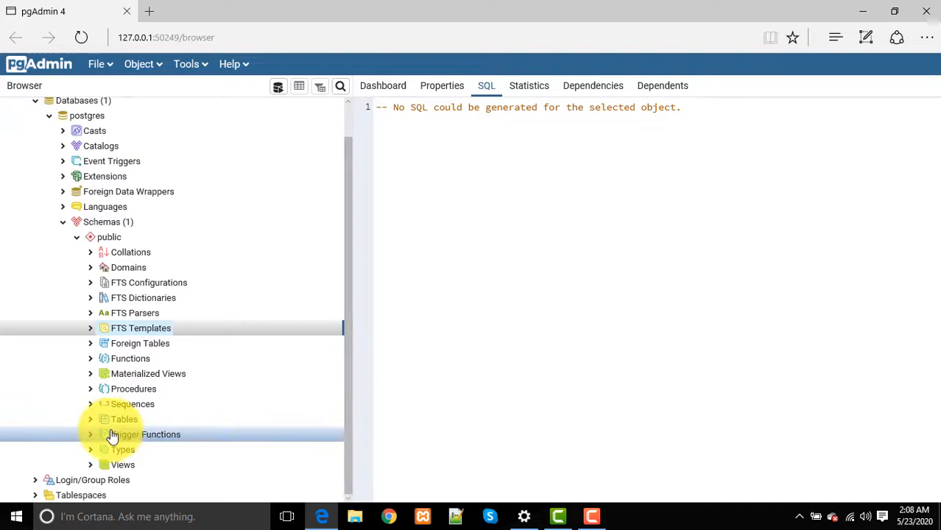
left_click(123, 418)
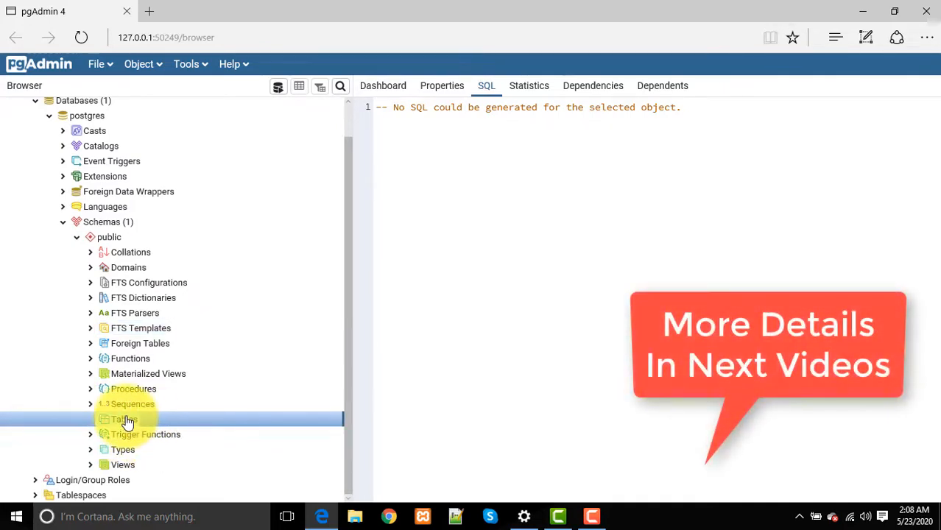
right_click(123, 418)
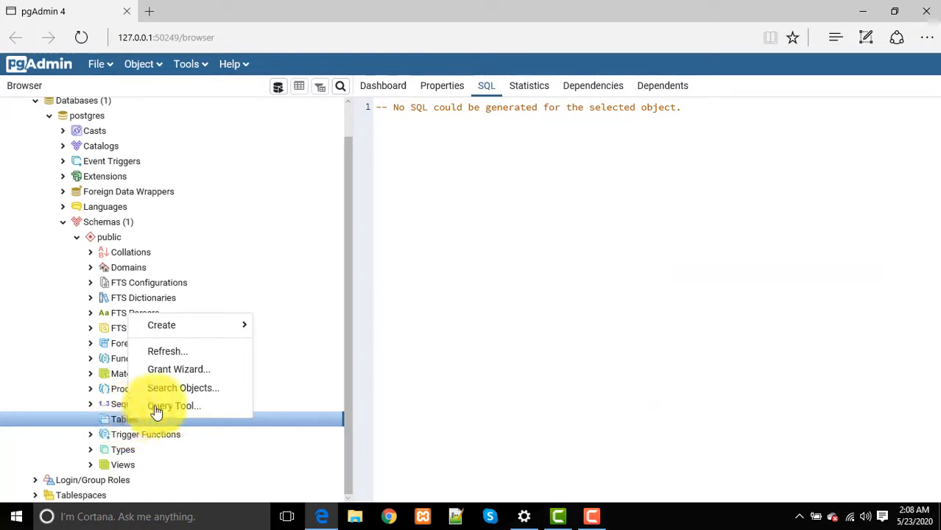
In a Query Tool on postgres, run select 'Akram Sohail' returning a single-row result
left_click(175, 407)
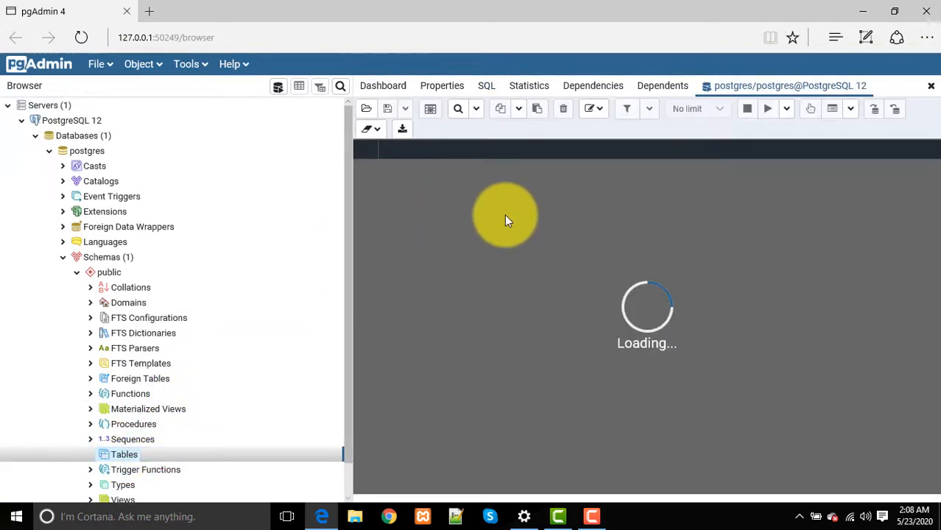
type("select '")
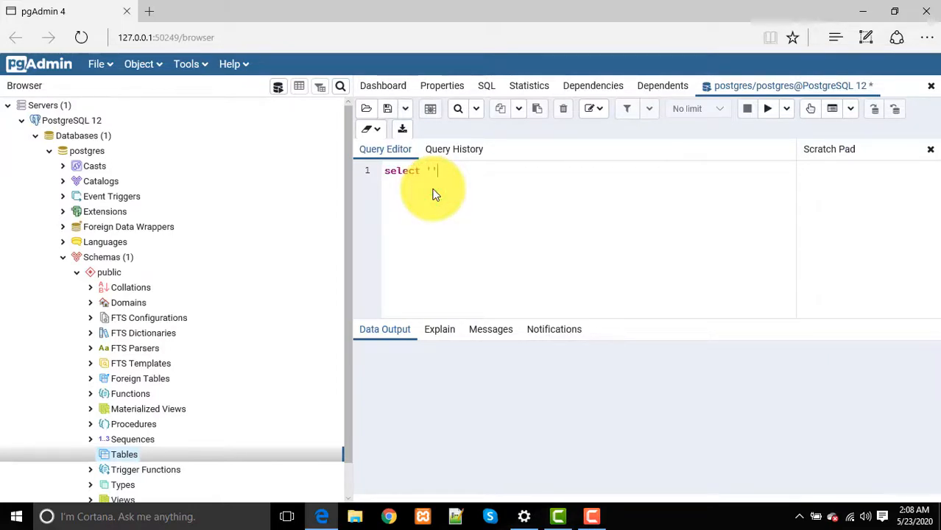
type("Akram")
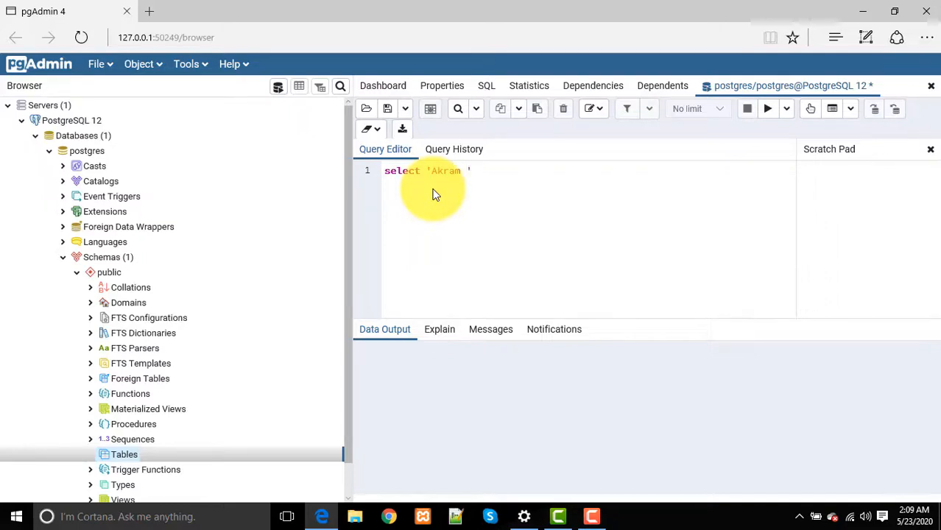
type("Sohail")
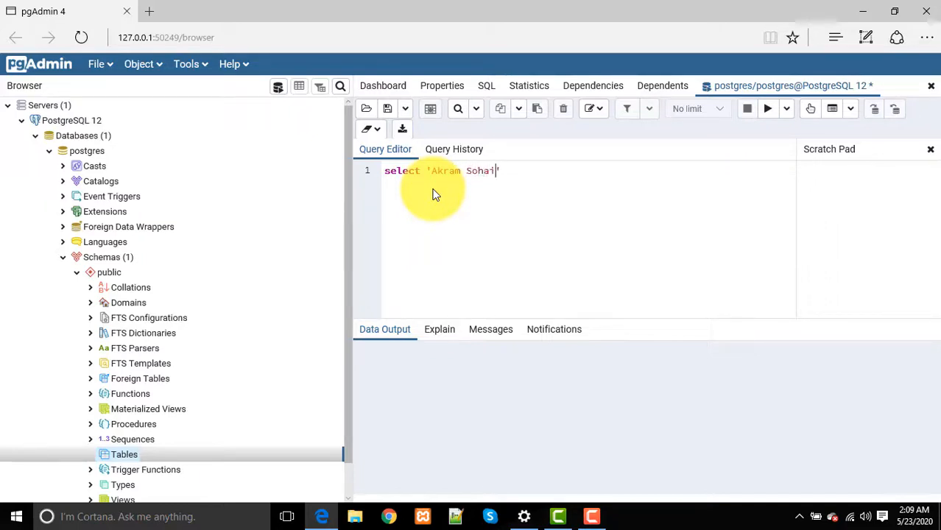
type("'")
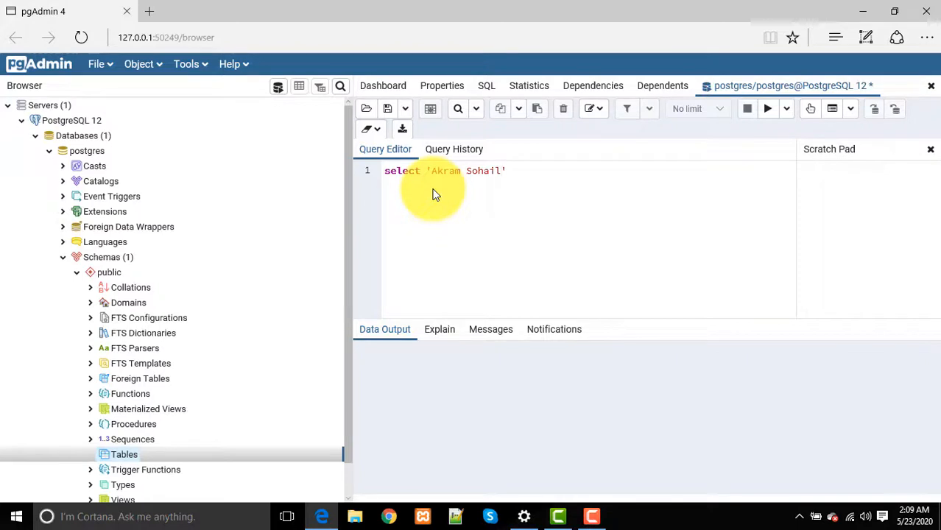
left_click(767, 109)
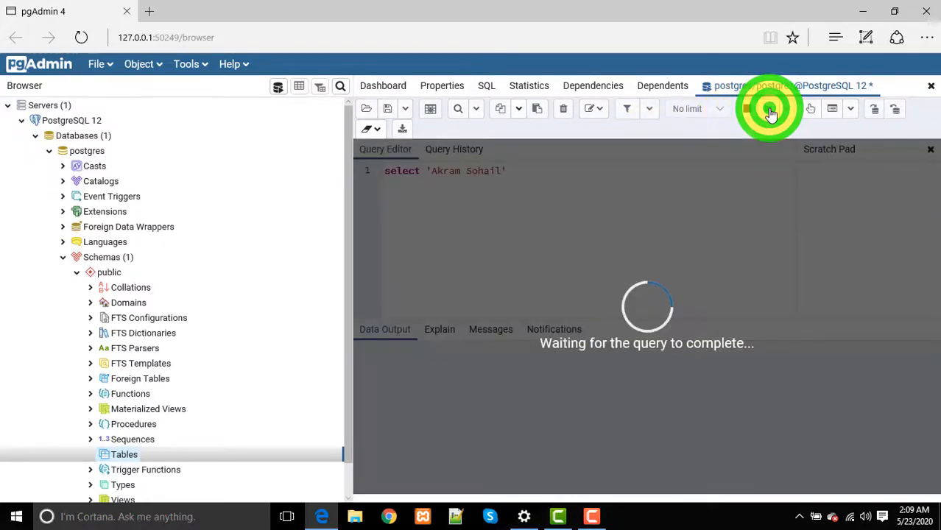
left_click(768, 109)
type(" as")
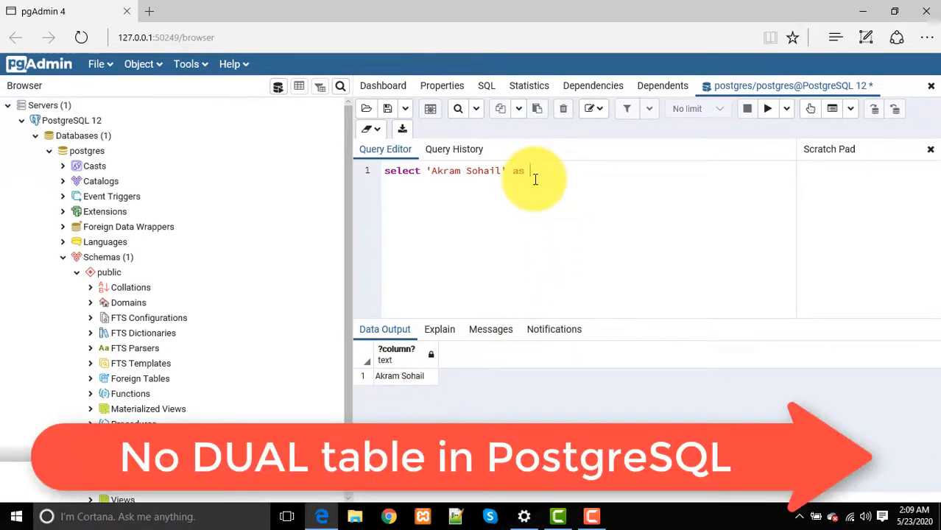
Append 'as name' to the query and rerun it, returning Akram Sohail under column name
type("name")
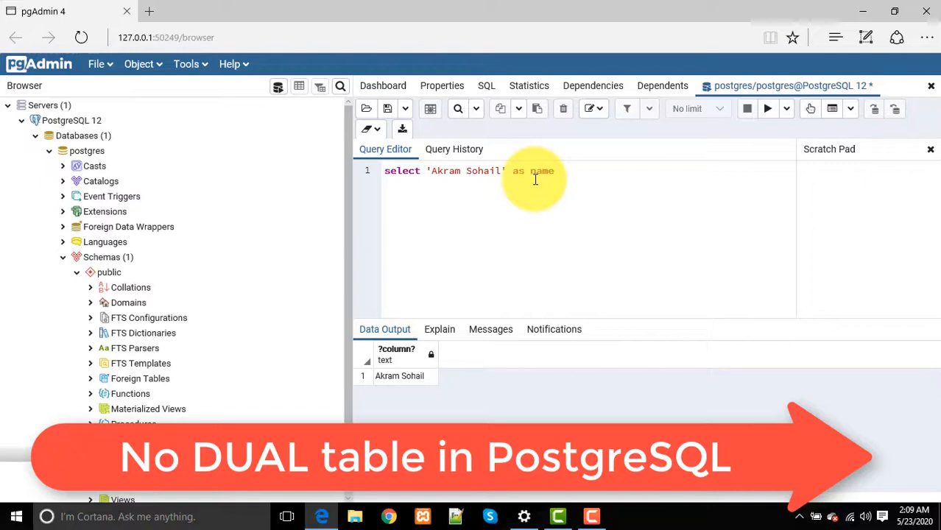
left_click(768, 109)
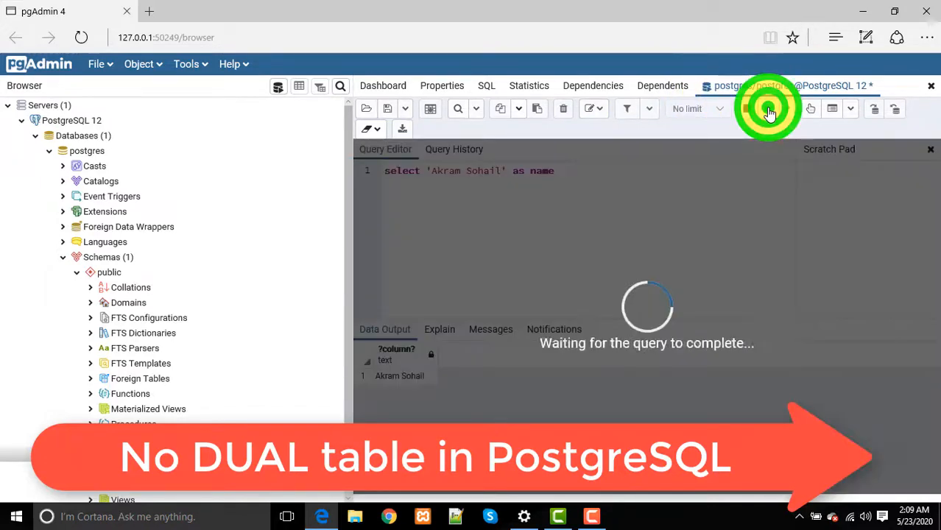
left_click(768, 109)
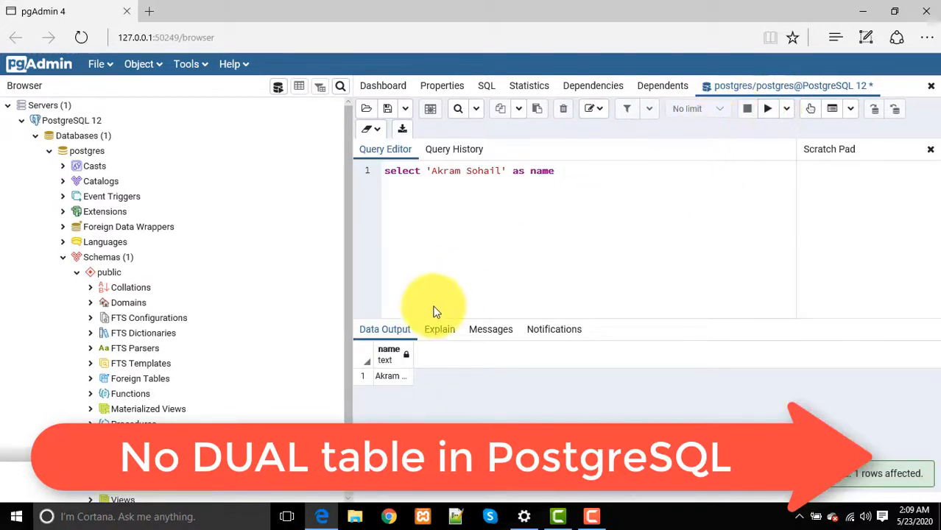